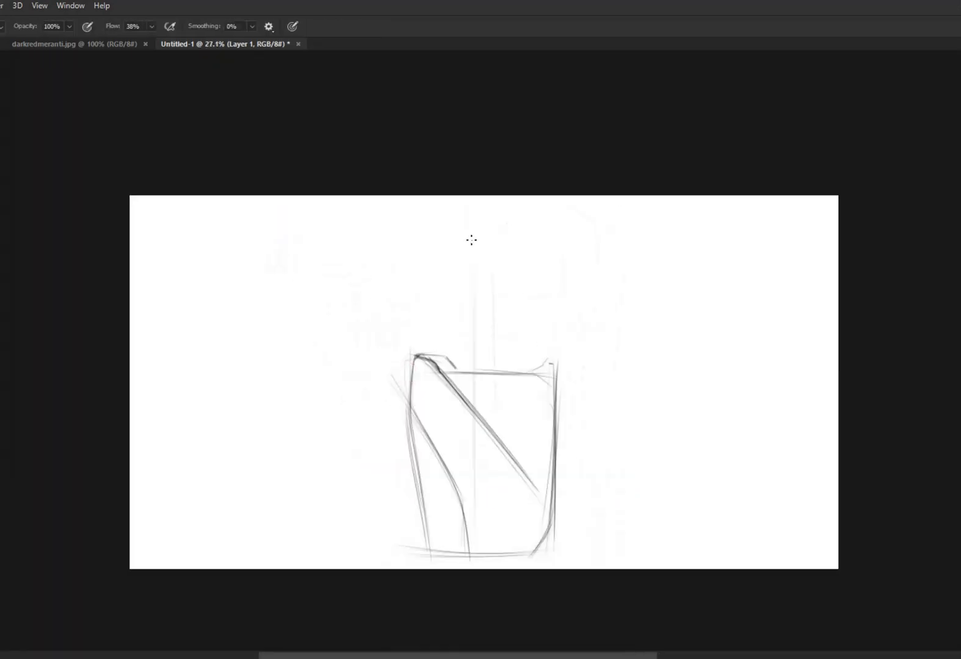
Step: Sketch rough grey pencil lines outlining the tapered pot and its diagonal fold
{"action": "scroll", "scroll_direction": "down", "scroll_amount": 3}
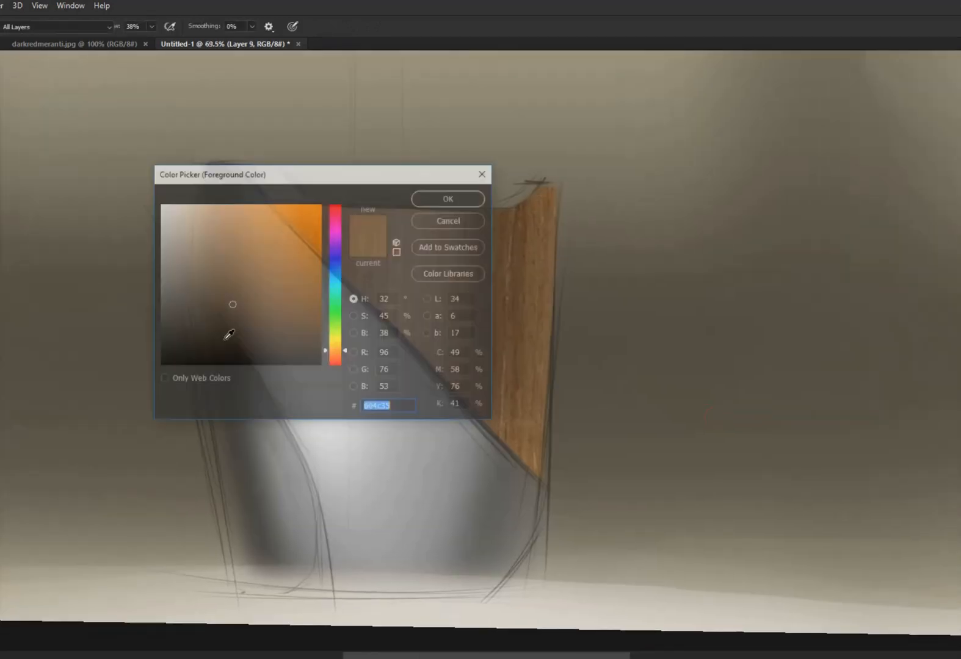
Step: Pick brown #604c35 in the Color Picker for the pot's wood-grain side panel
{"action": "left_click", "coordinate": [447, 199]}
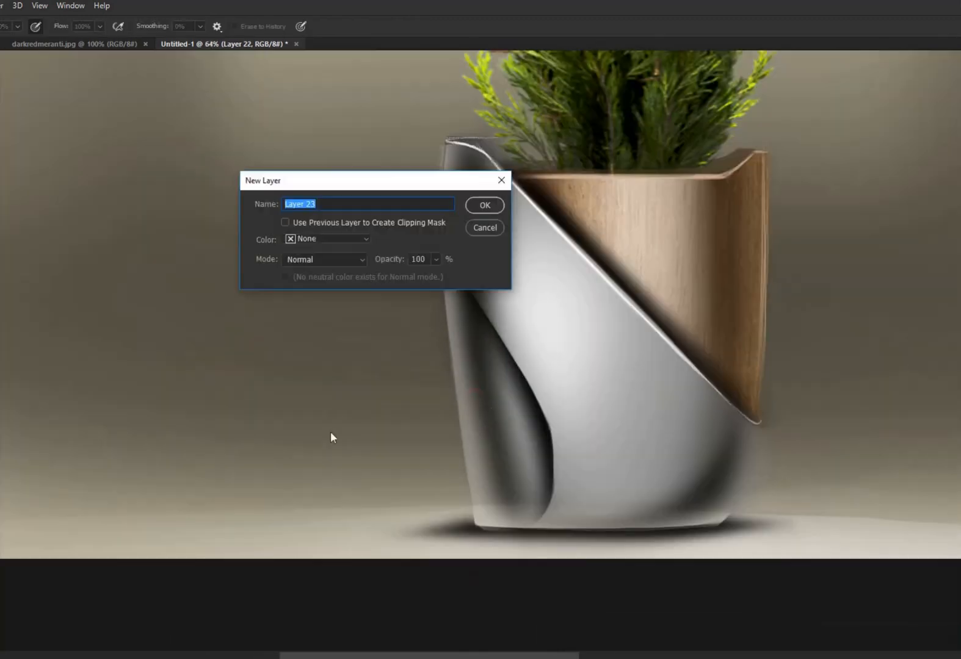
Step: Confirm a new empty layer with the default name above the painted pot
{"action": "left_click", "coordinate": [483, 205]}
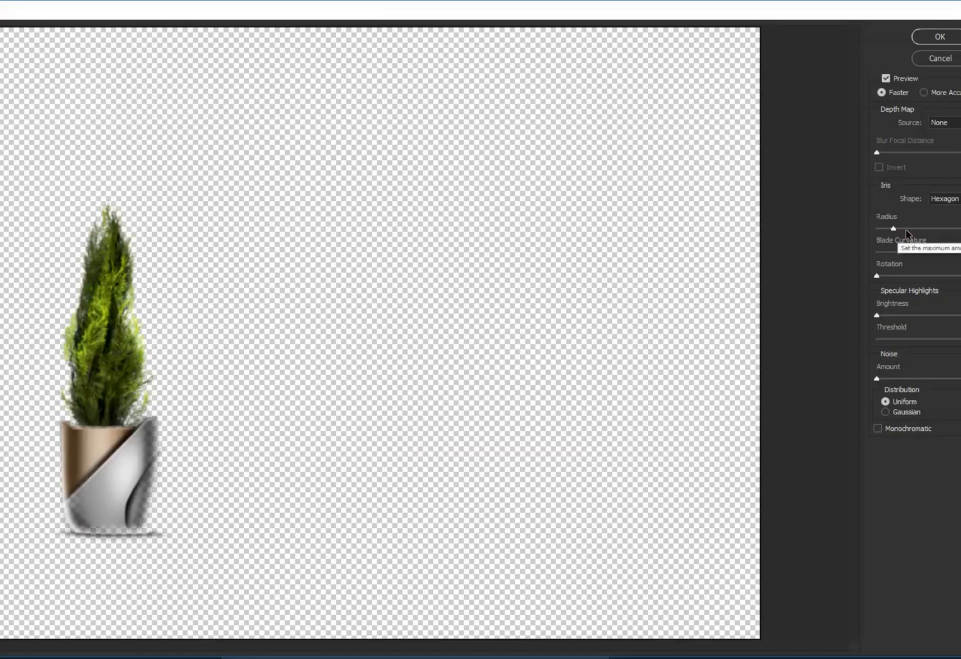
Step: Apply Lens Blur to the scaled-down duplicate planter placed behind the main pot
{"action": "left_click", "coordinate": [937, 36]}
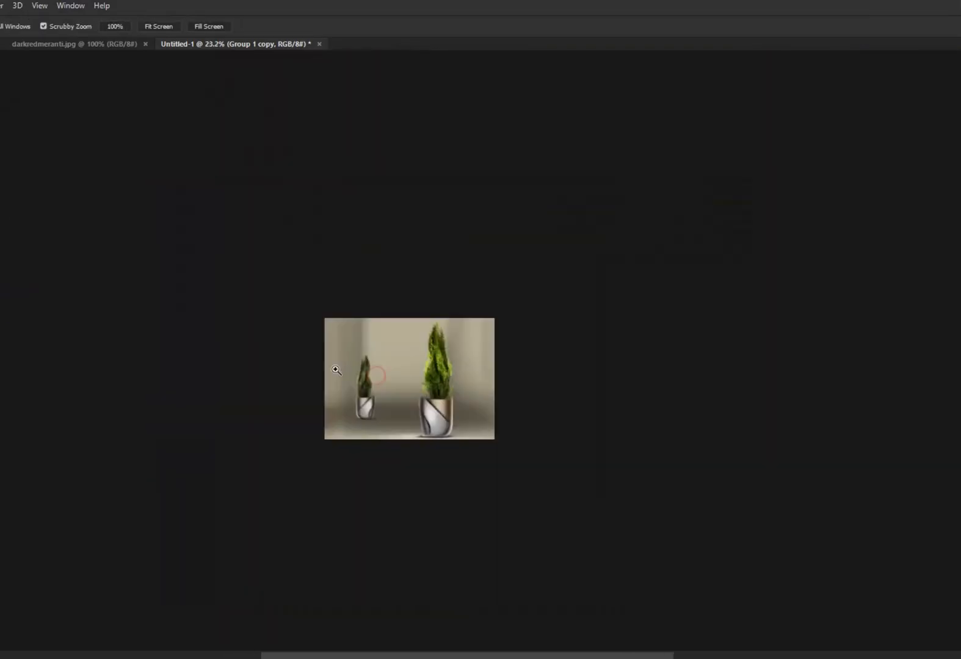